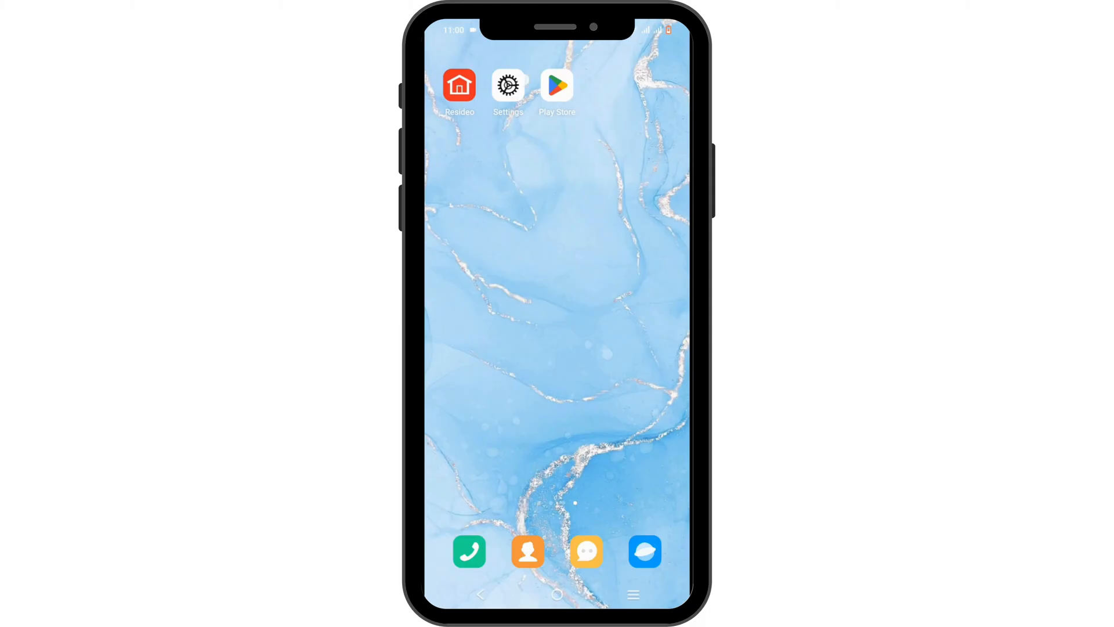
# - Launch Settings from the home screen and scroll down to the Apps entry
pyautogui.click(507, 86)
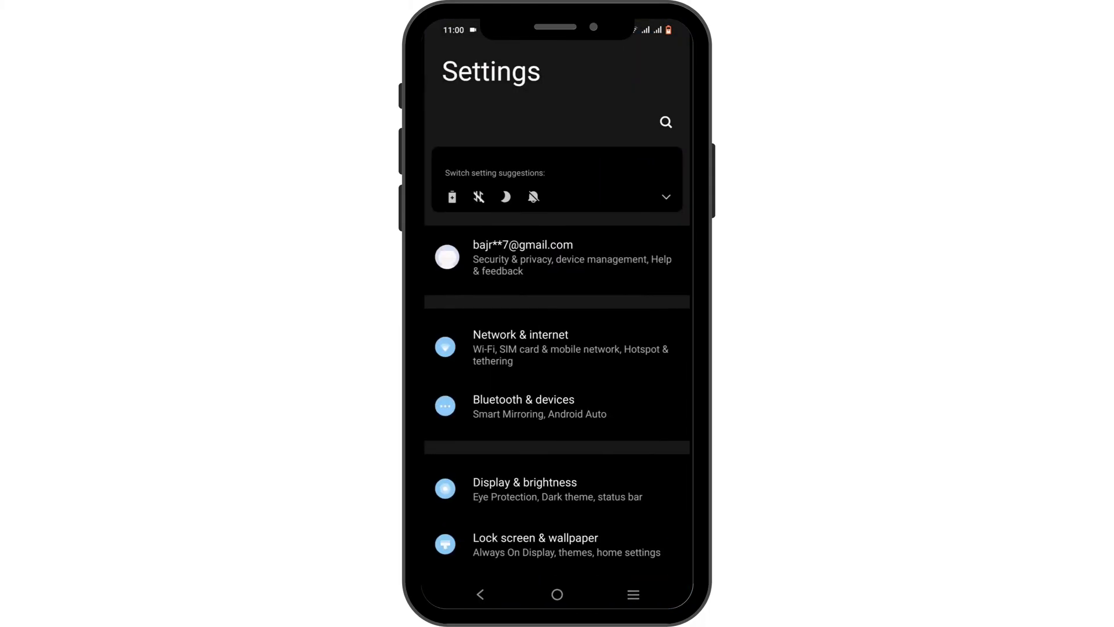
pyautogui.scroll(-3)
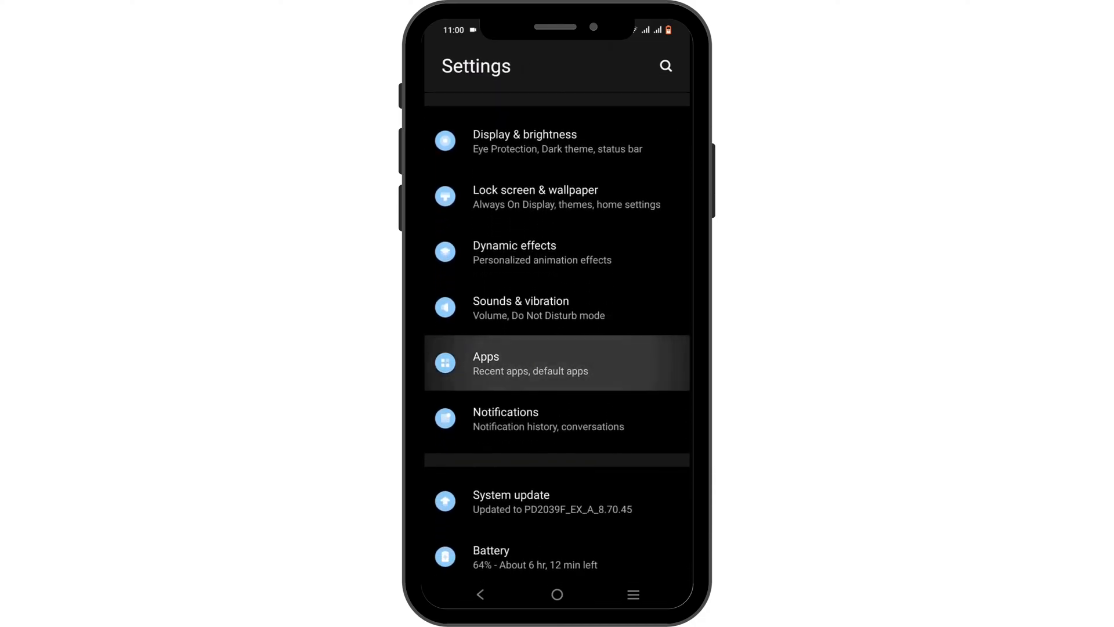
# - Open Apps in Settings and go to Resideo's App info page
pyautogui.click(556, 363)
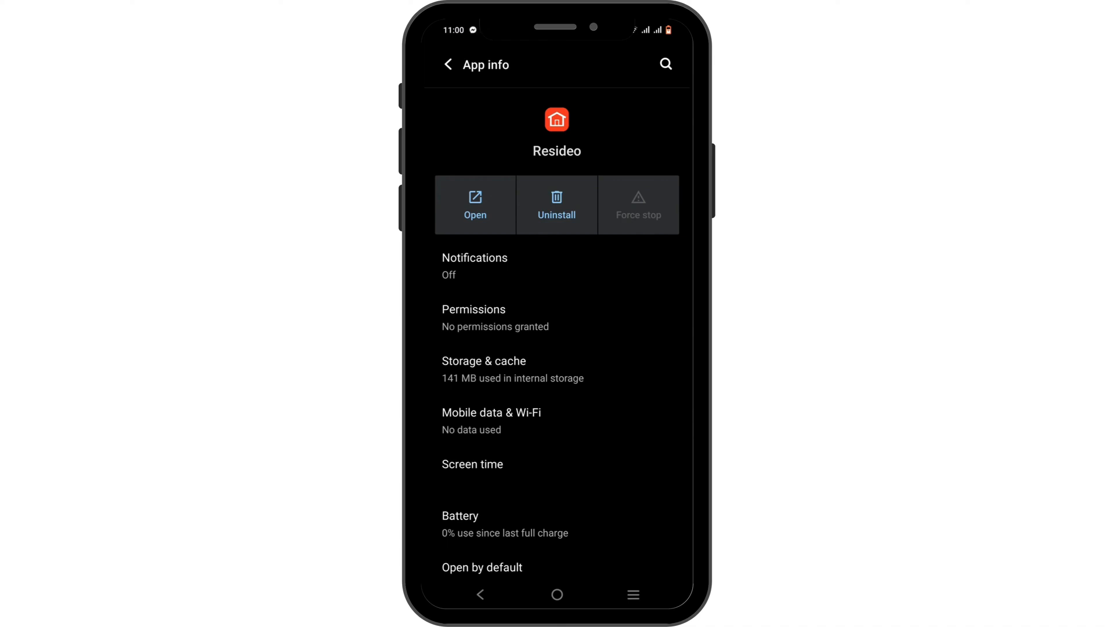
# - Open Resideo's Storage & cache page and clear its cache to 0 B
pyautogui.click(484, 369)
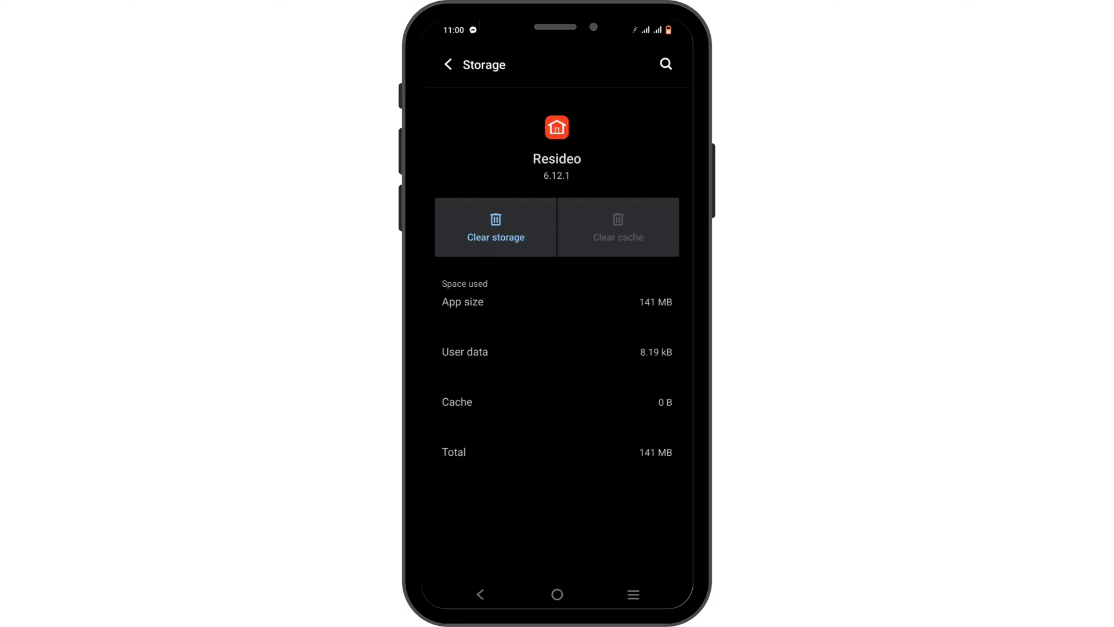
# - Uninstall Resideo from its App info page and confirm with OK
pyautogui.click(449, 64)
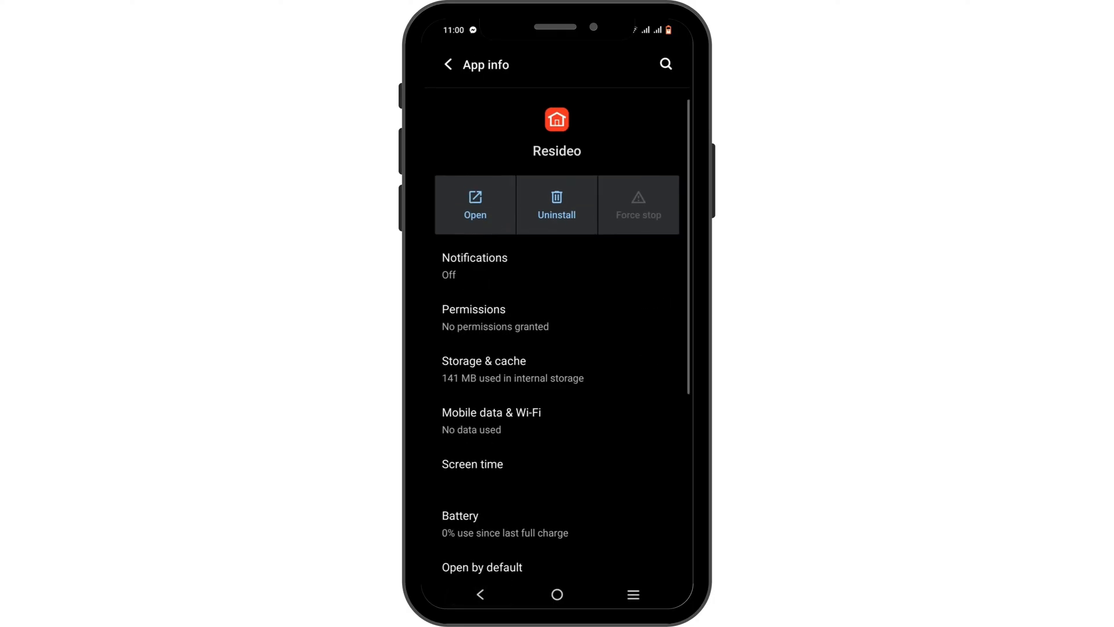
pyautogui.click(557, 205)
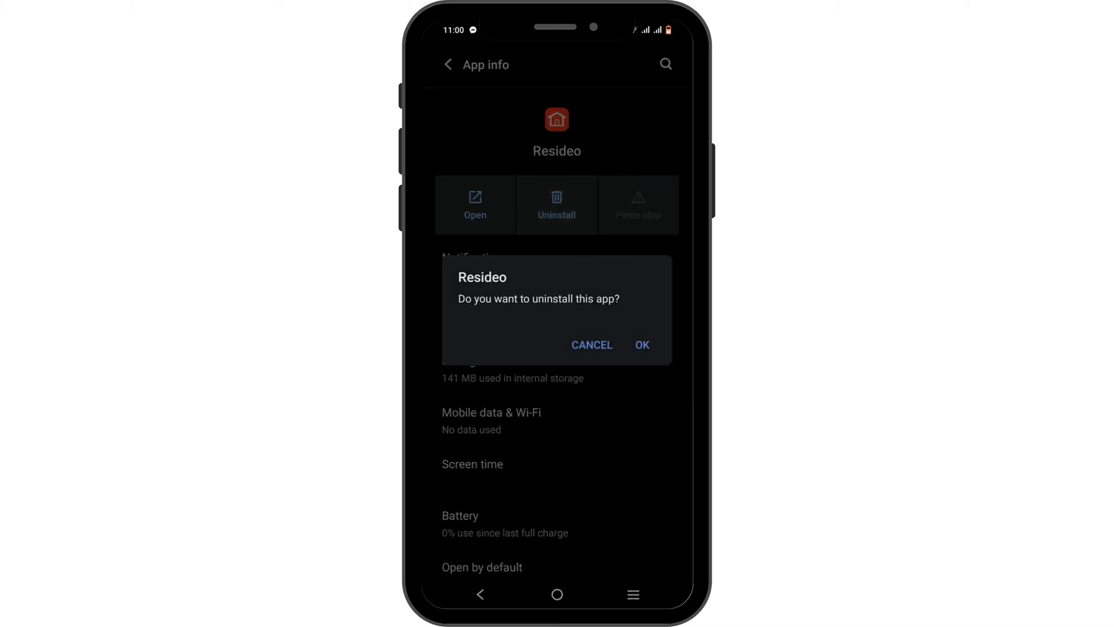
pyautogui.click(641, 345)
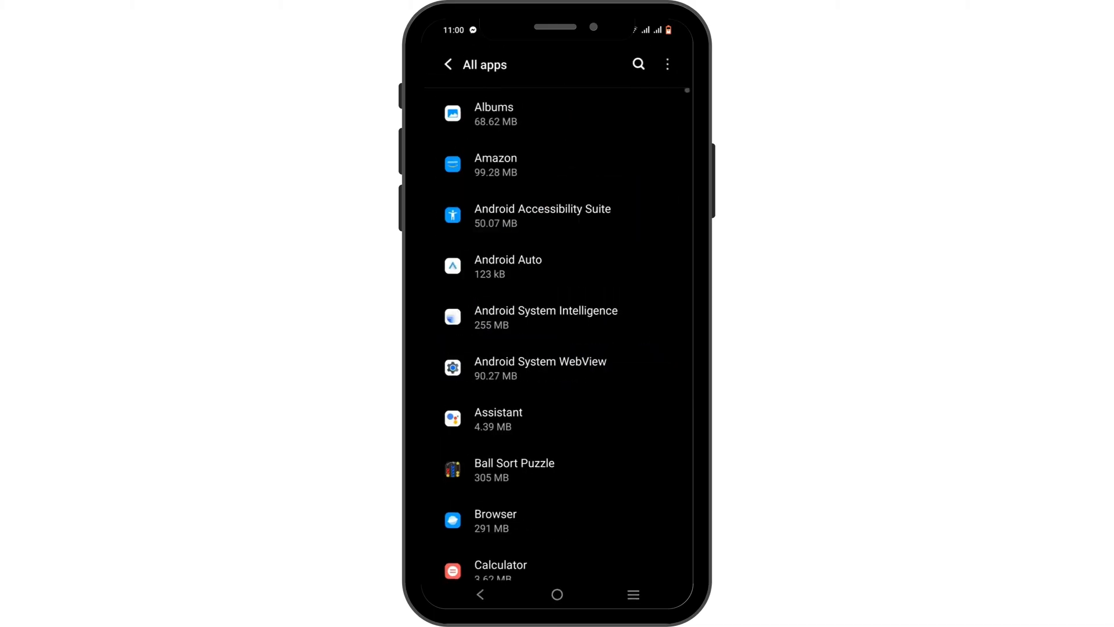